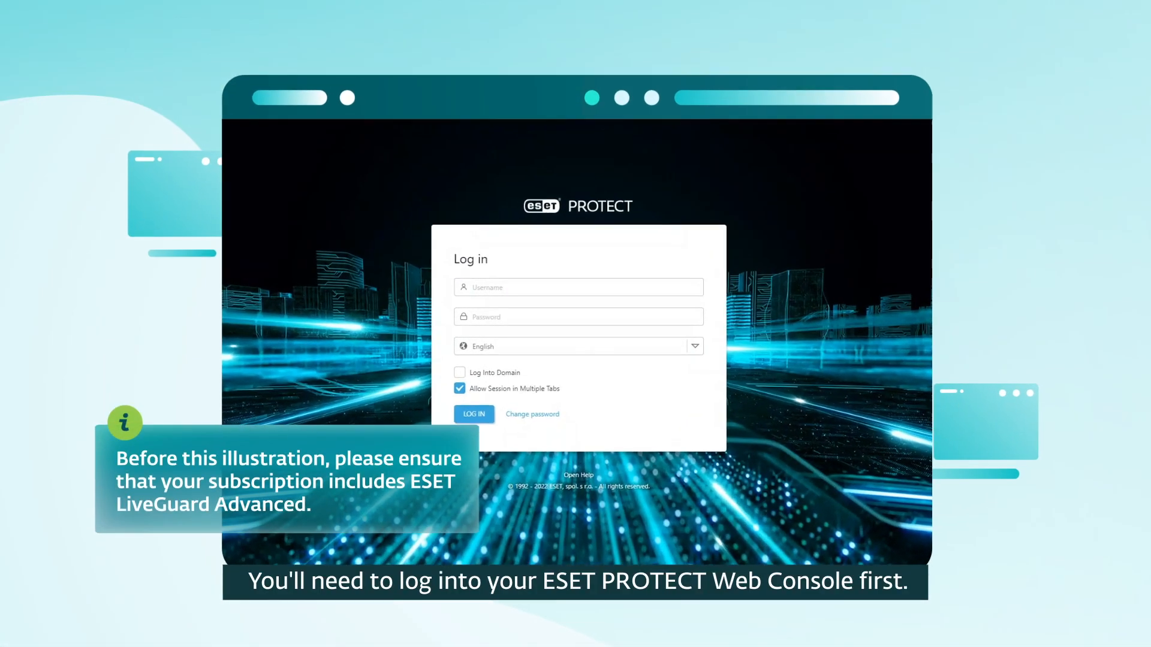
Sign in to the web console as Administrator to reach the dashboard.
{"action": "type", "text": "Administrator"}
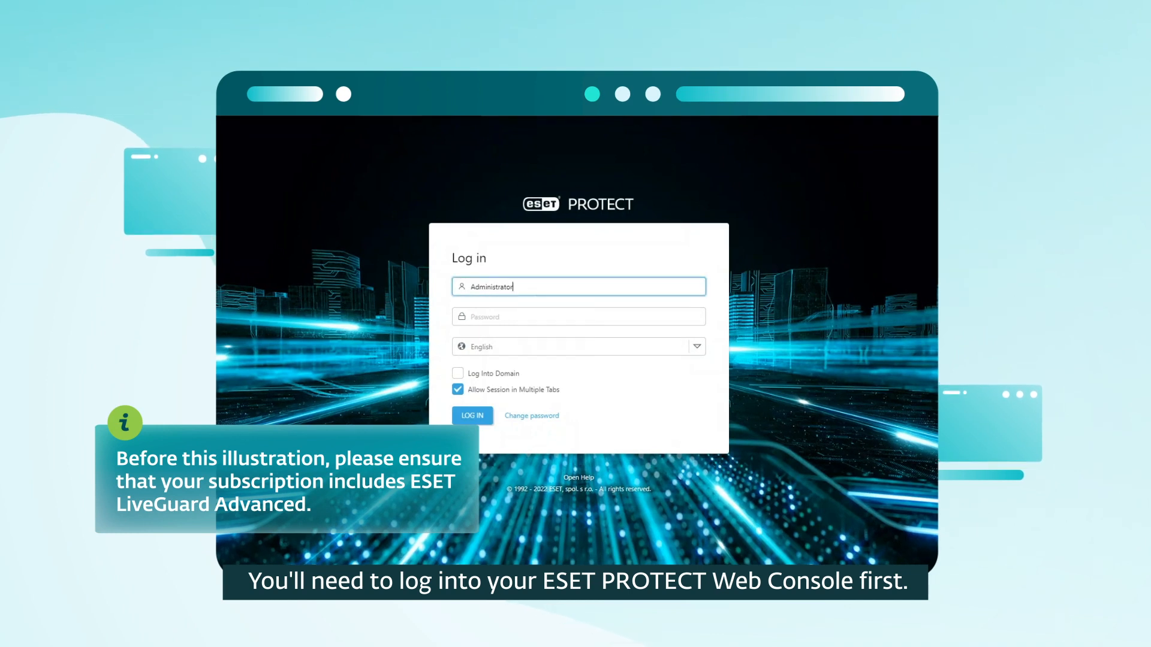
{"action": "left_click", "coordinate": [472, 416]}
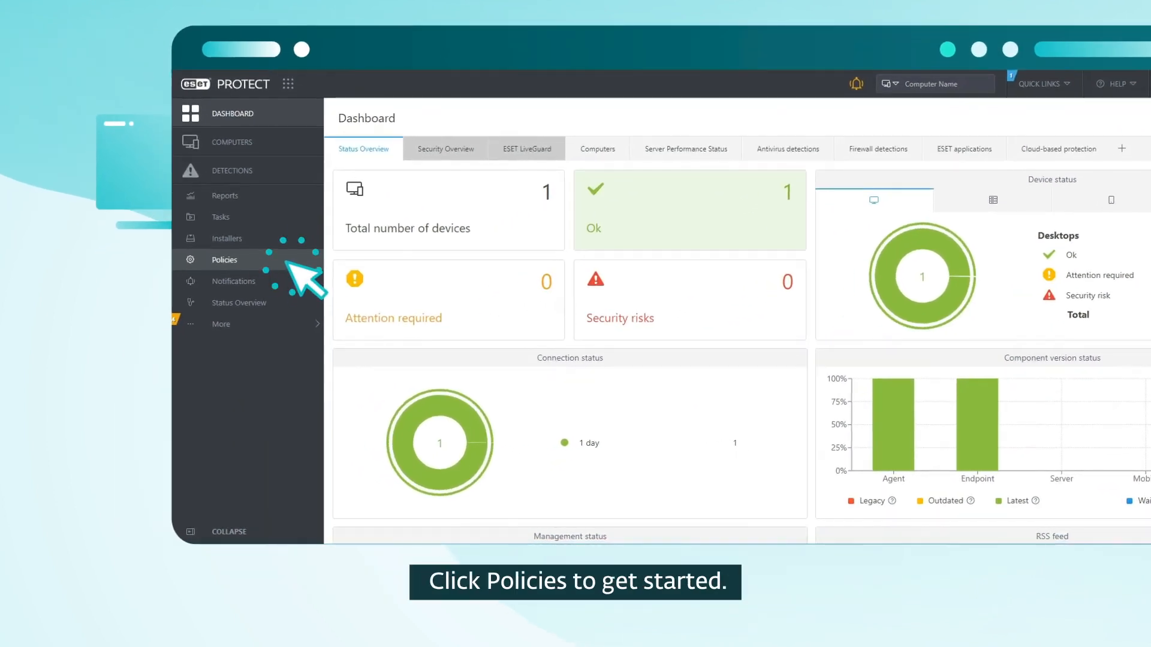
Create a new policy named 'ESET Technical : ESET Liveguard Advanced Policy' from the Policies list.
{"action": "left_click", "coordinate": [225, 260]}
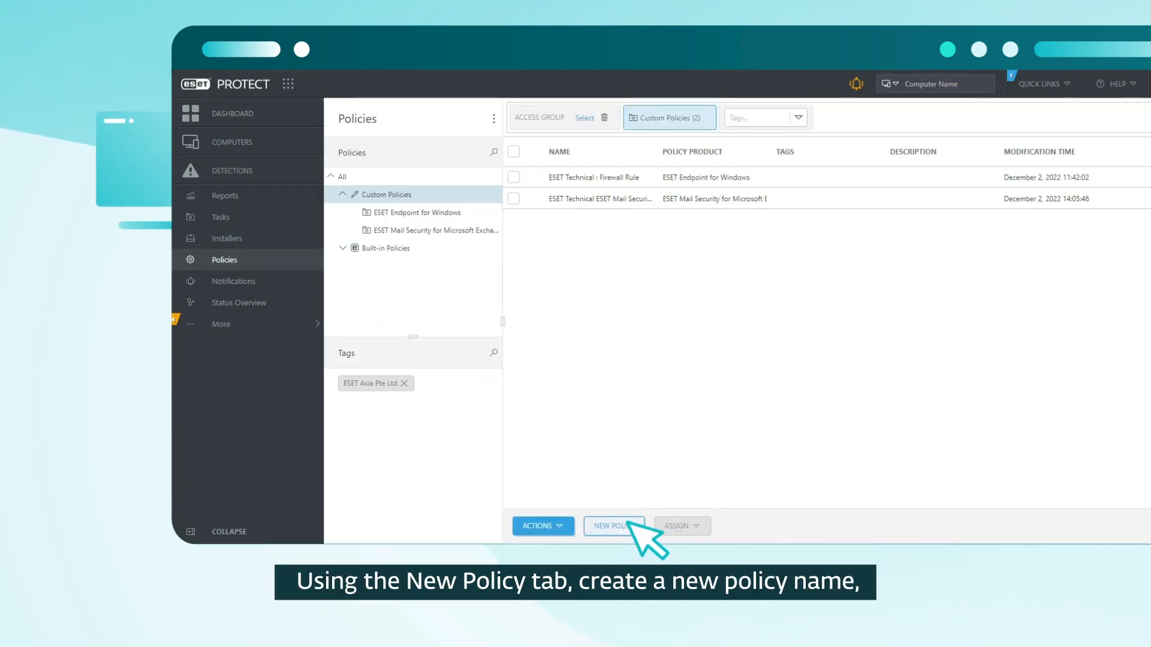
{"action": "left_click", "coordinate": [614, 526]}
{"action": "type", "text": "ESET Technical : ESET L"}
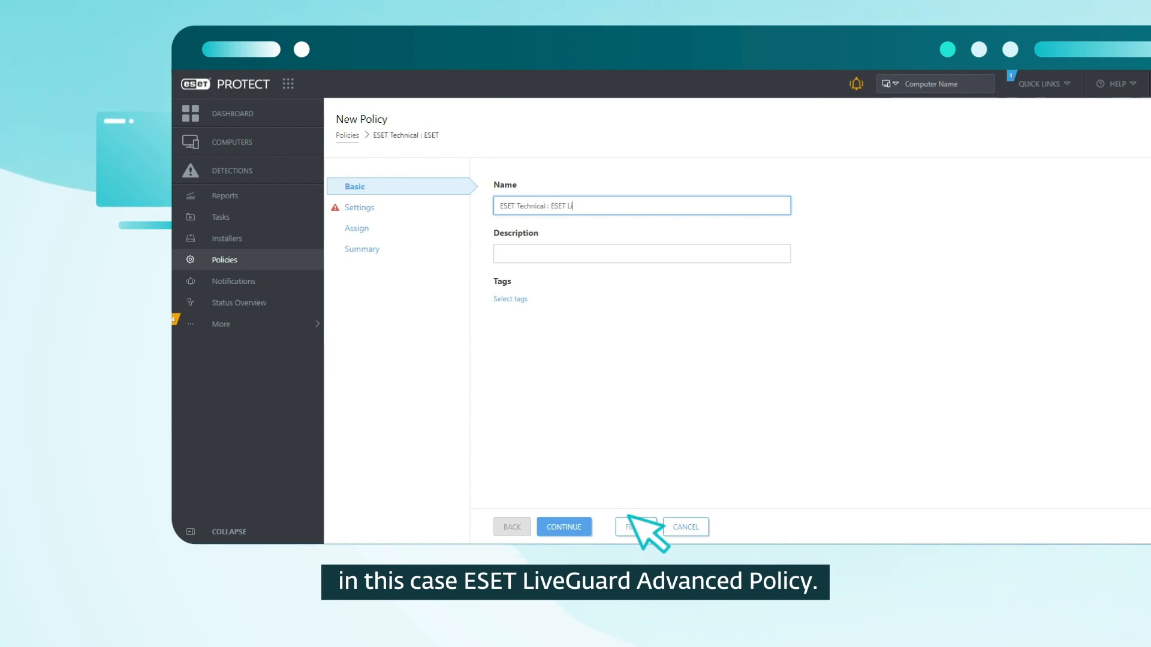
{"action": "type", "text": "iveguard Advanced Policy"}
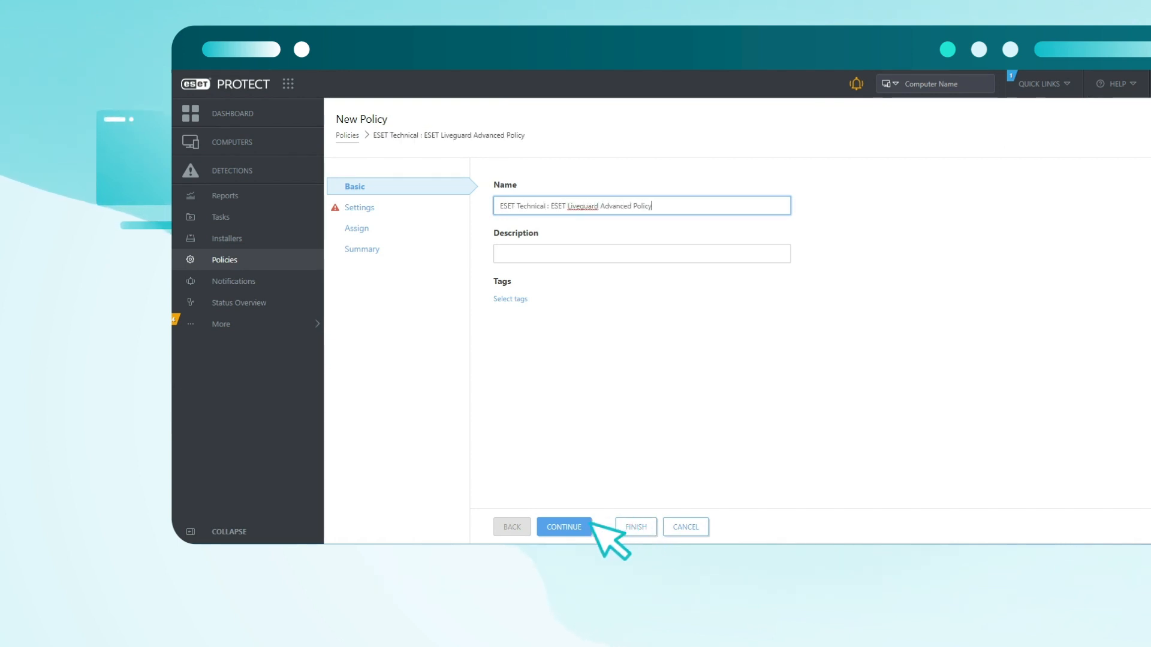
{"action": "left_click", "coordinate": [564, 527]}
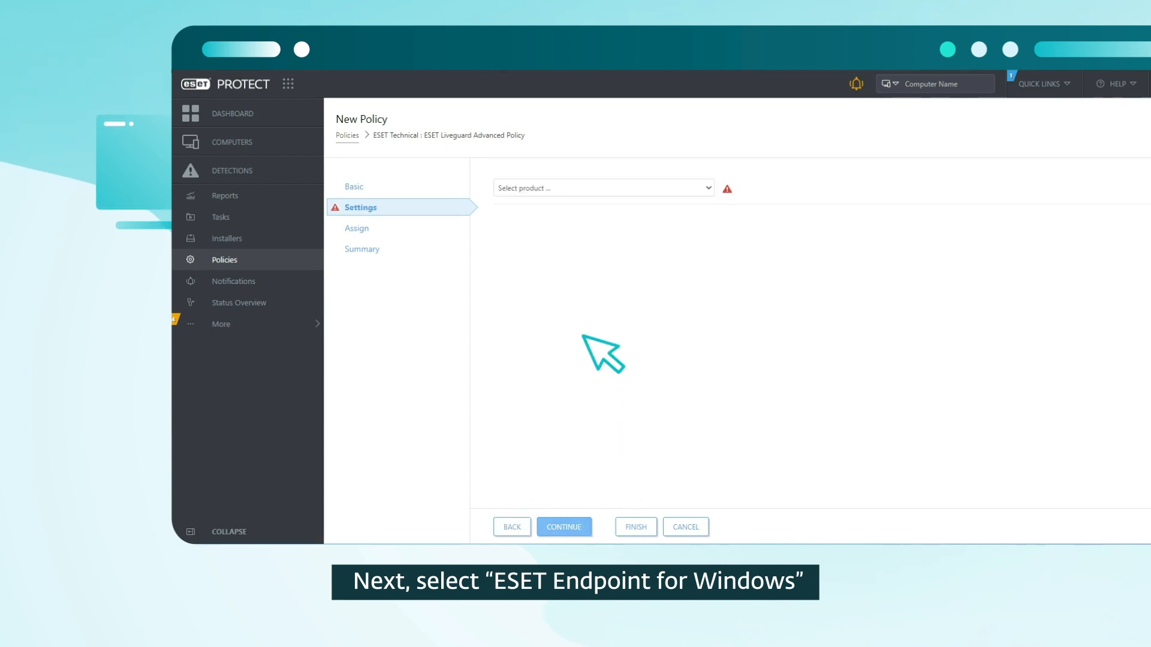
Target the policy at the product ESET Endpoint for Windows.
{"action": "left_click", "coordinate": [602, 187]}
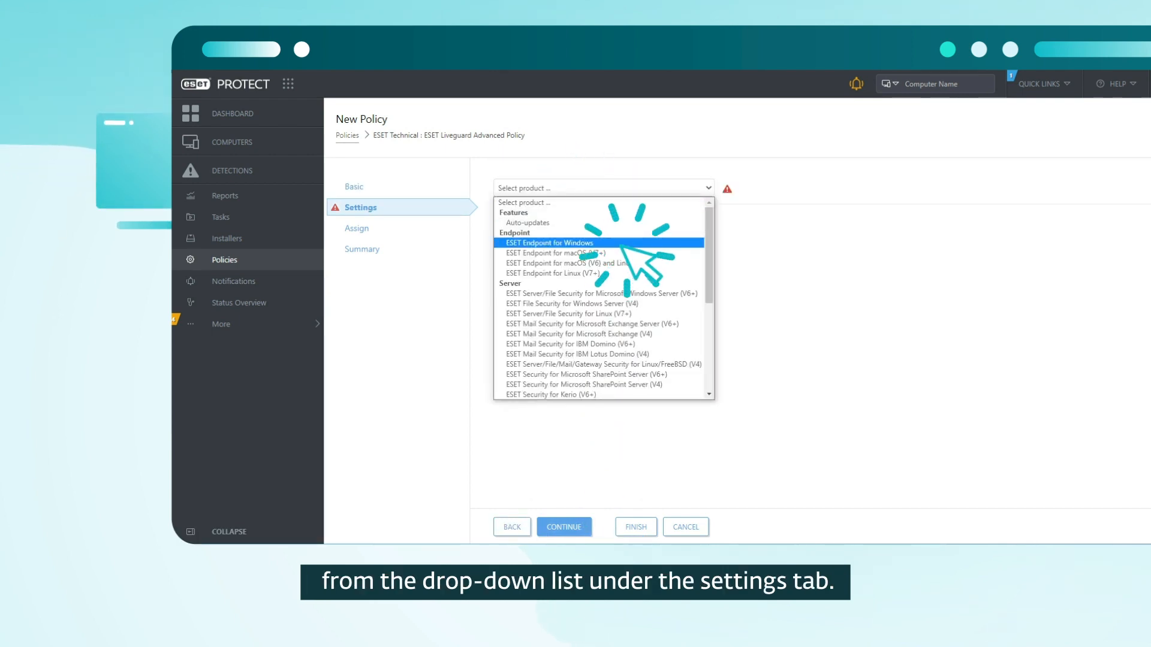
{"action": "left_click", "coordinate": [552, 242]}
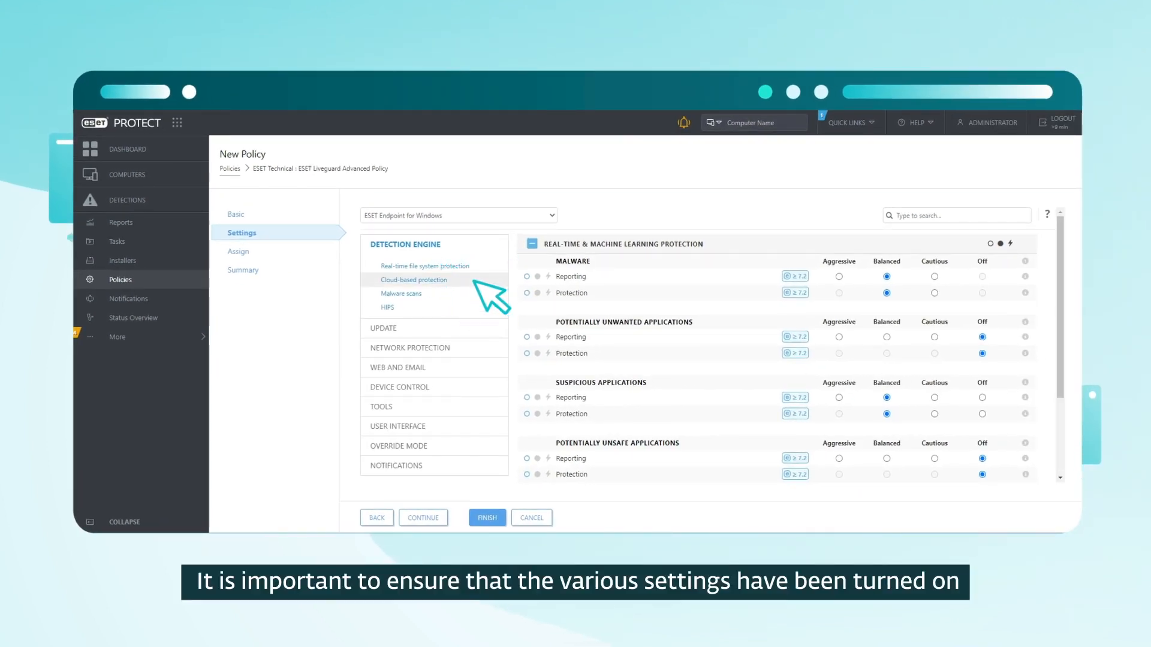
Under Cloud-based protection enable ESET LiveGuard with automatic submission of all detected samples.
{"action": "left_click", "coordinate": [415, 280]}
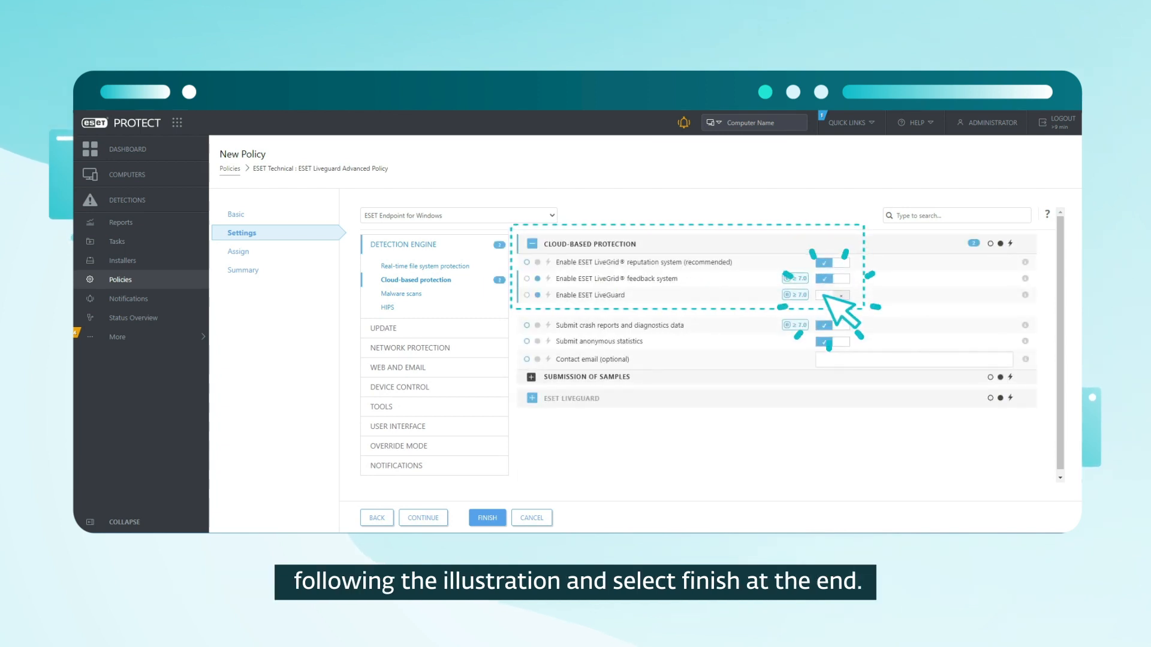
{"action": "scroll", "scroll_direction": "down", "scroll_amount": 3}
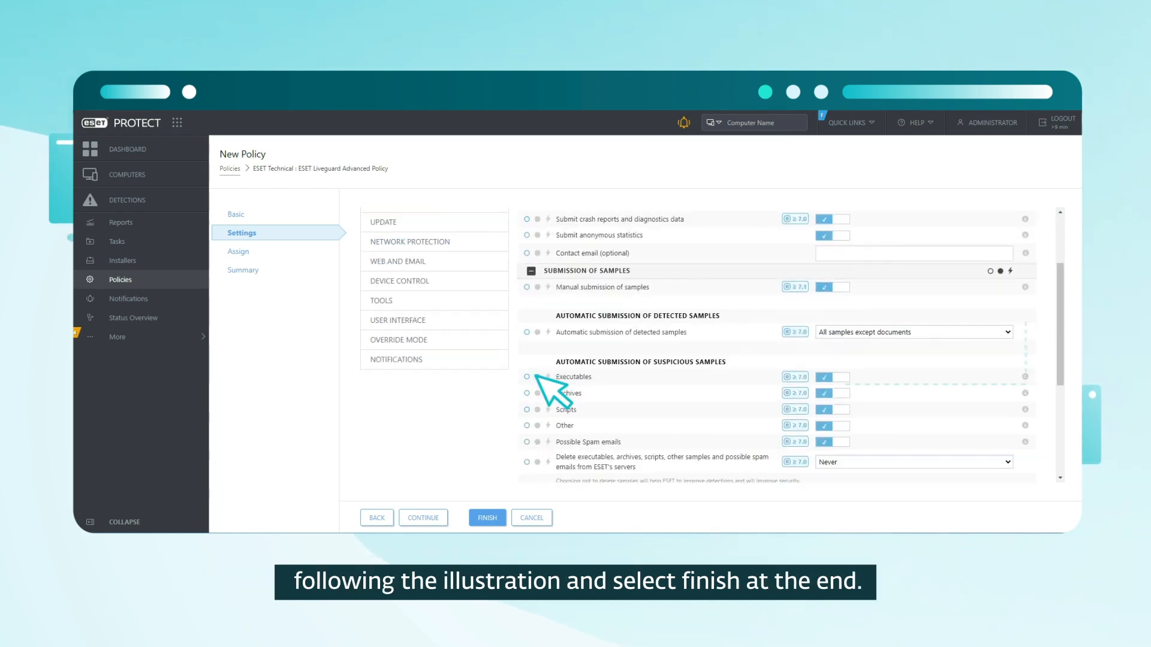
{"action": "left_click", "coordinate": [913, 332]}
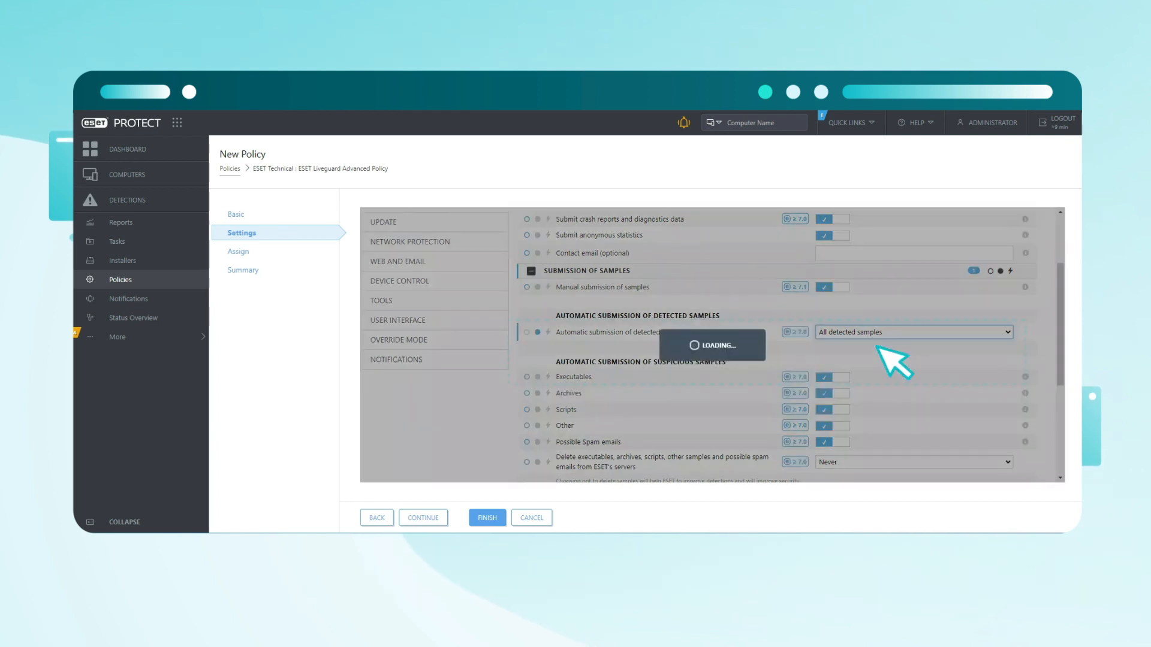
{"action": "scroll", "scroll_direction": "down", "scroll_amount": 3}
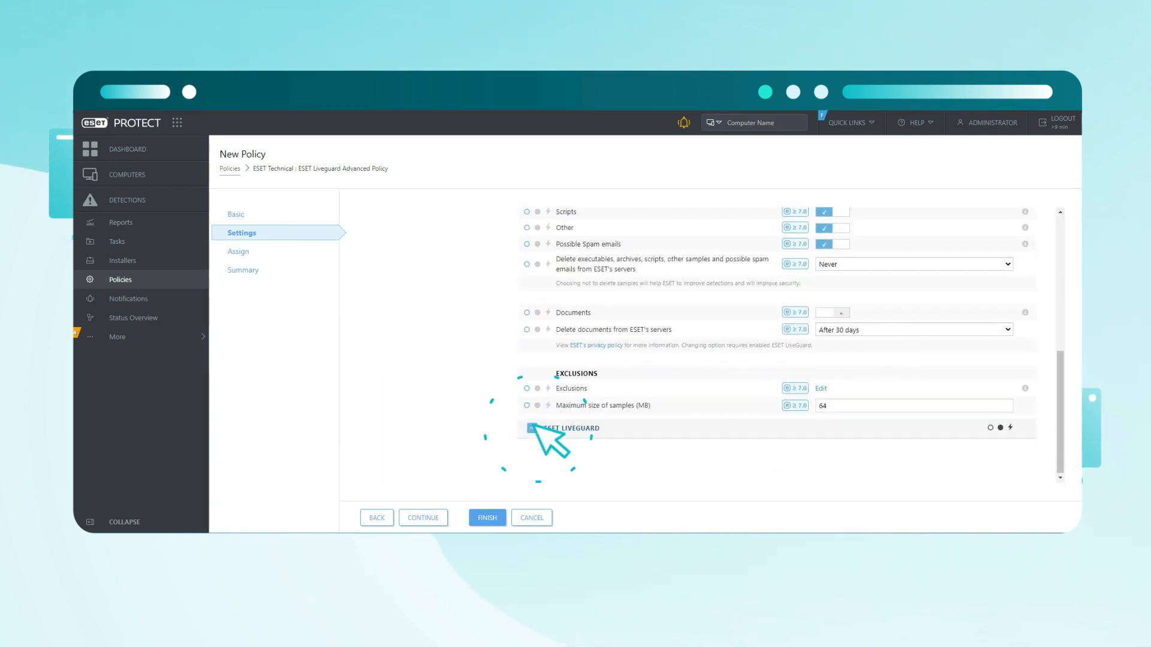
{"action": "left_click", "coordinate": [531, 428]}
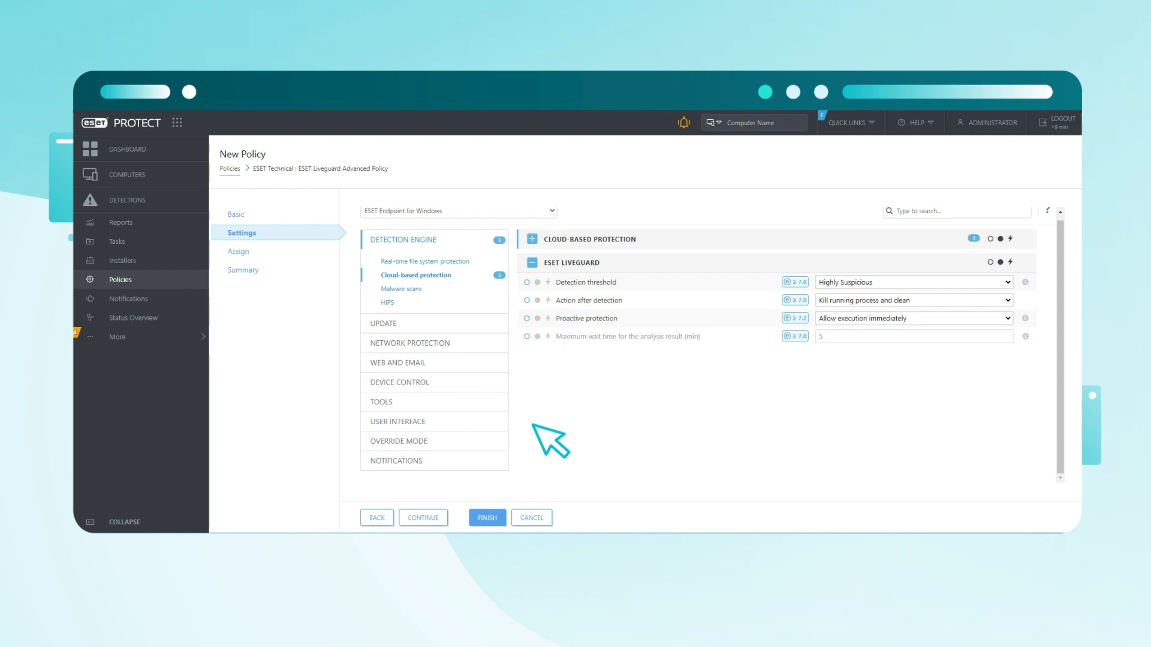
{"action": "left_click", "coordinate": [237, 251]}
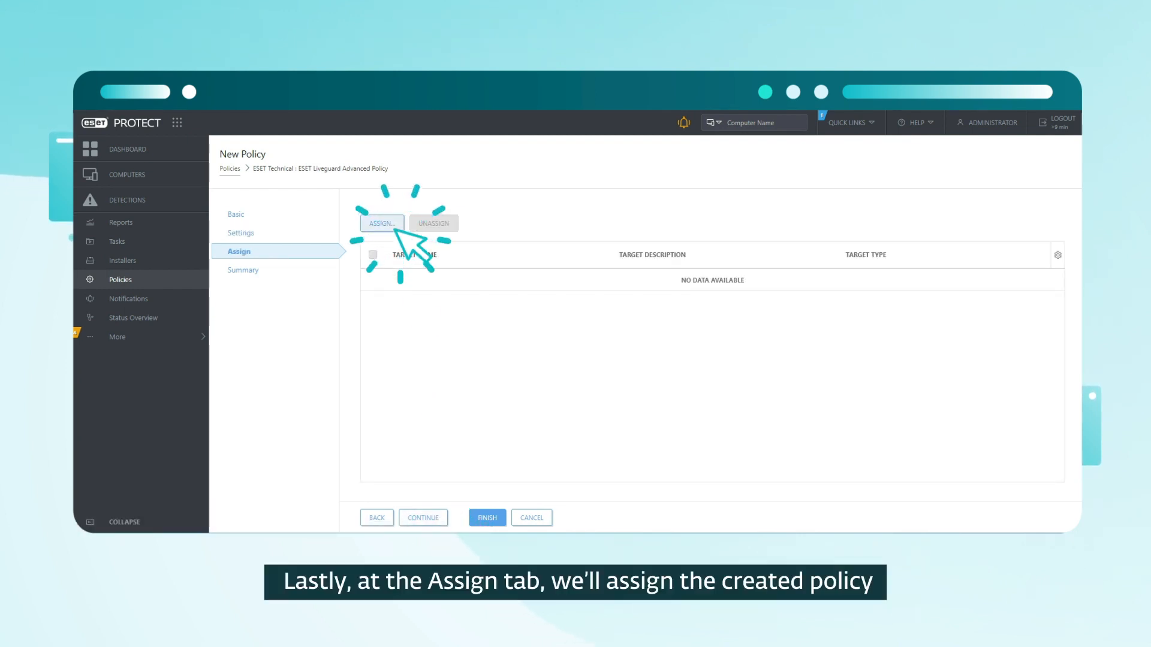
Select the TEST Client group as the policy's target.
{"action": "left_click", "coordinate": [380, 223]}
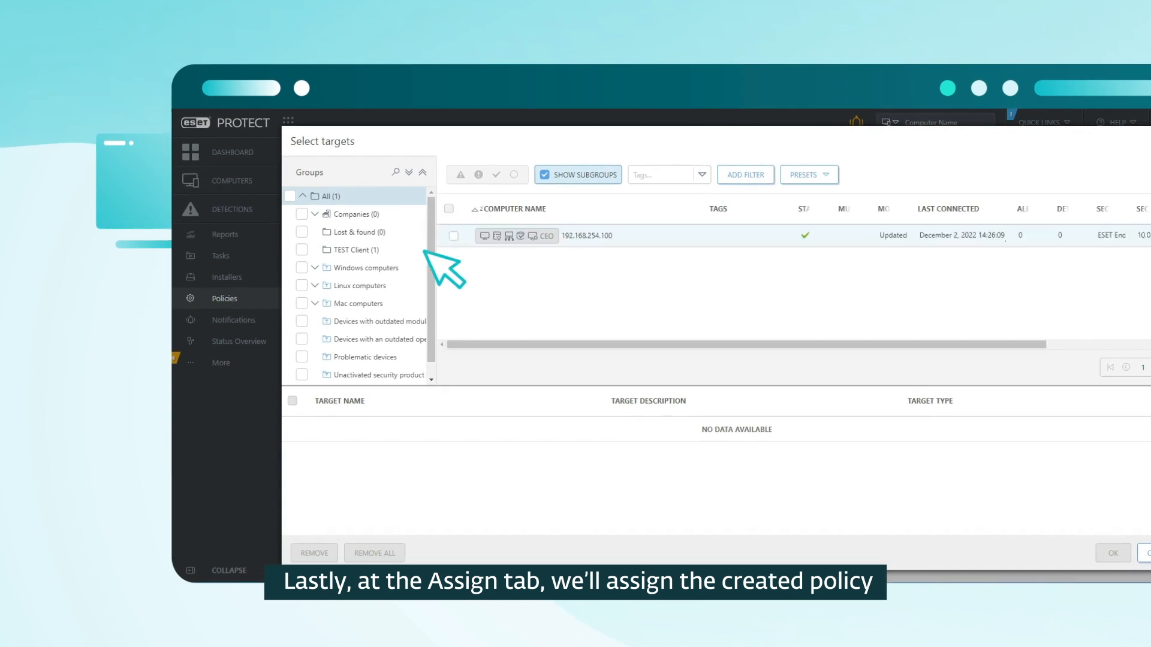
{"action": "left_click", "coordinate": [301, 249]}
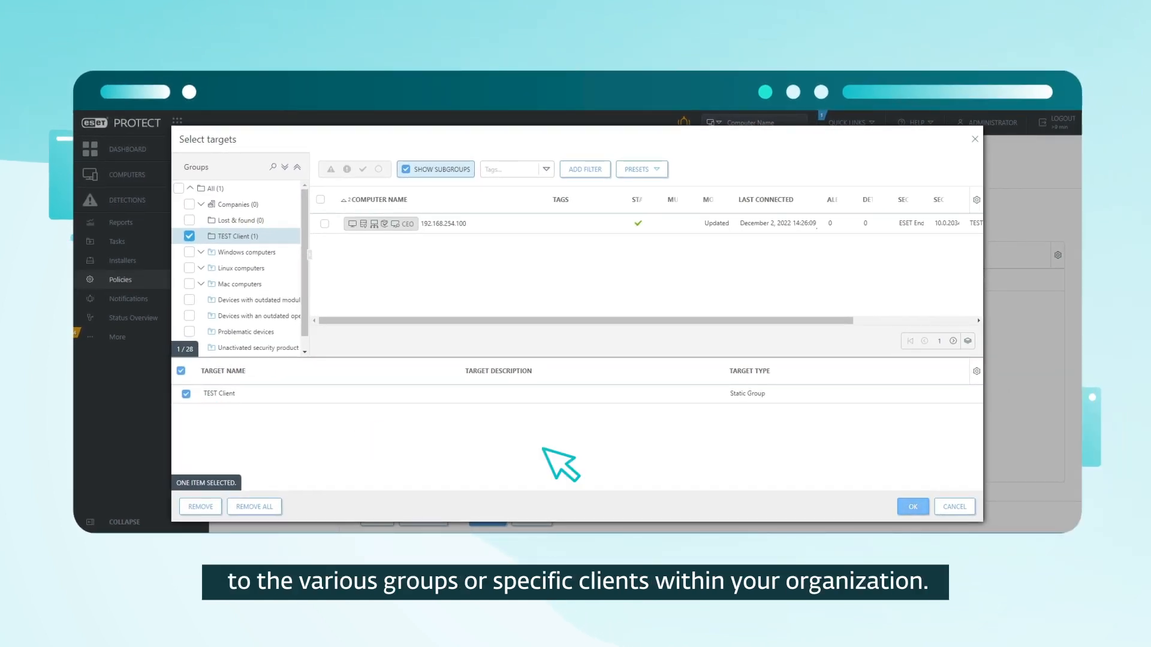
{"action": "left_click", "coordinate": [911, 506]}
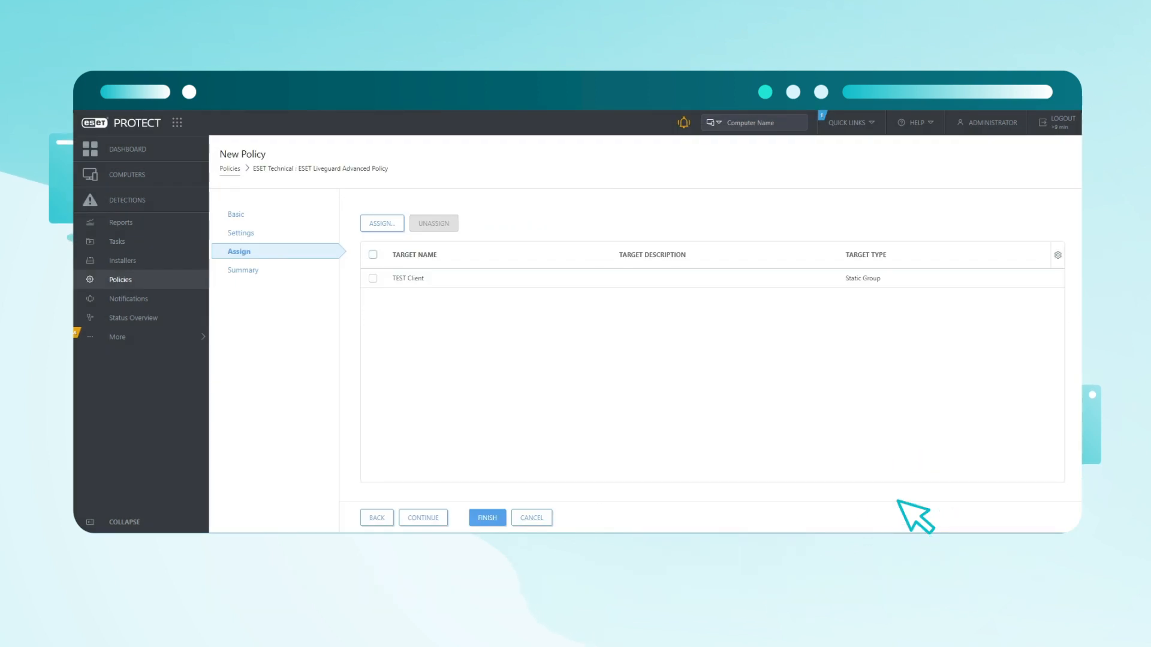
Mark the TEST Client assignment and finish saving the policy.
{"action": "left_click", "coordinate": [372, 254]}
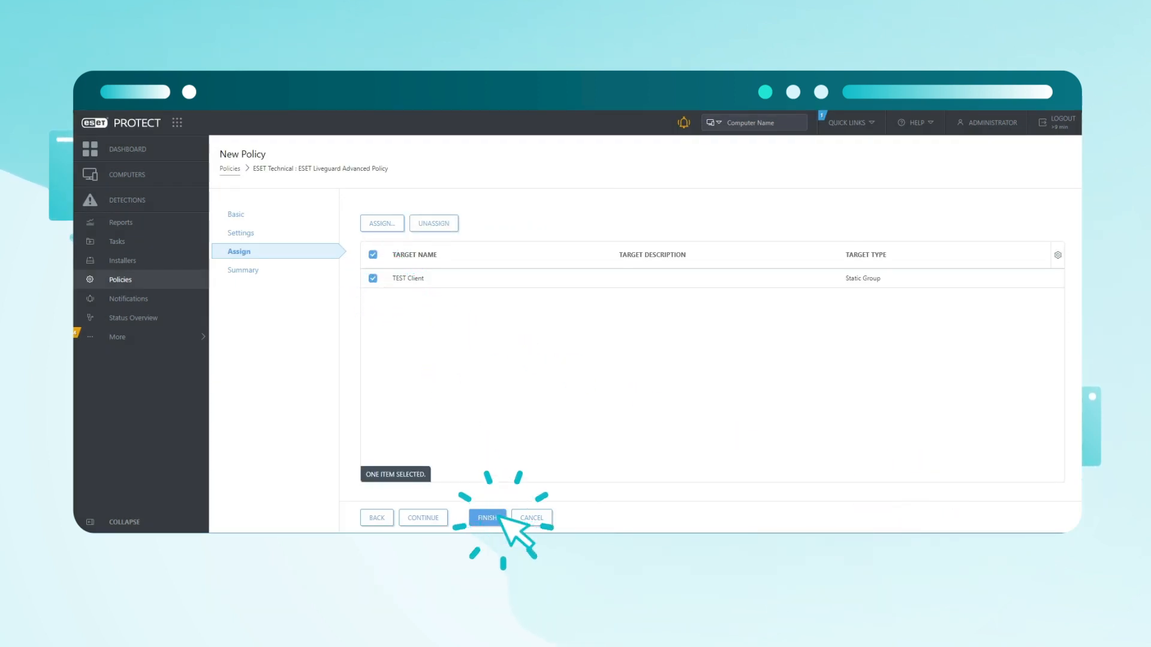
{"action": "left_click", "coordinate": [487, 517]}
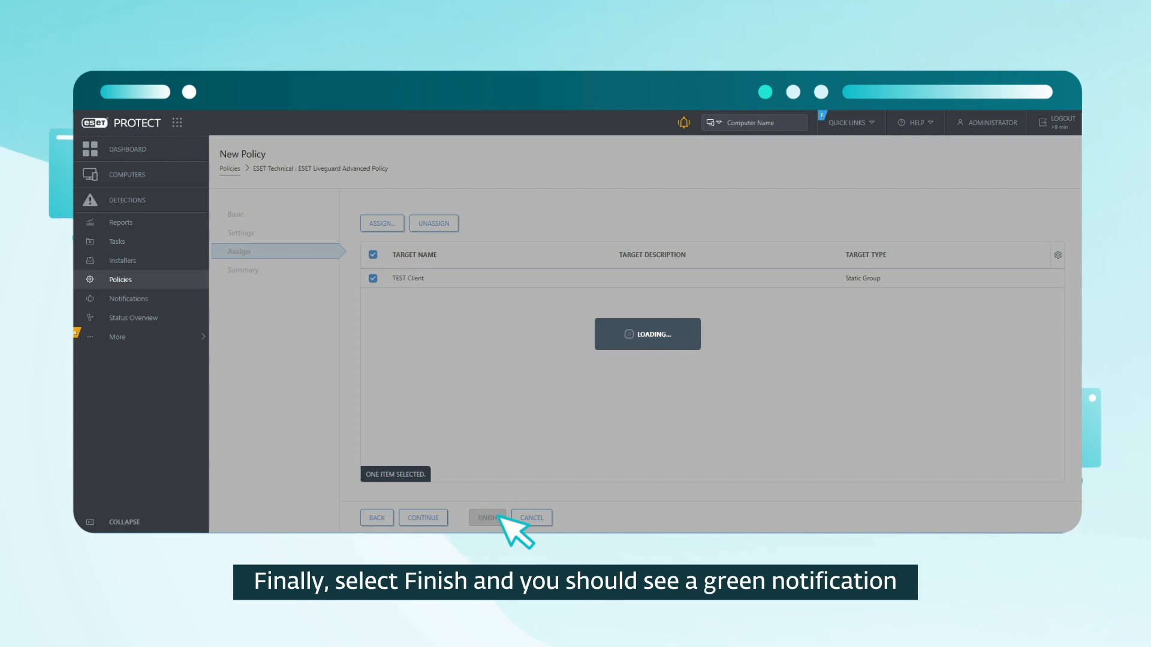
{"action": "left_click", "coordinate": [487, 518]}
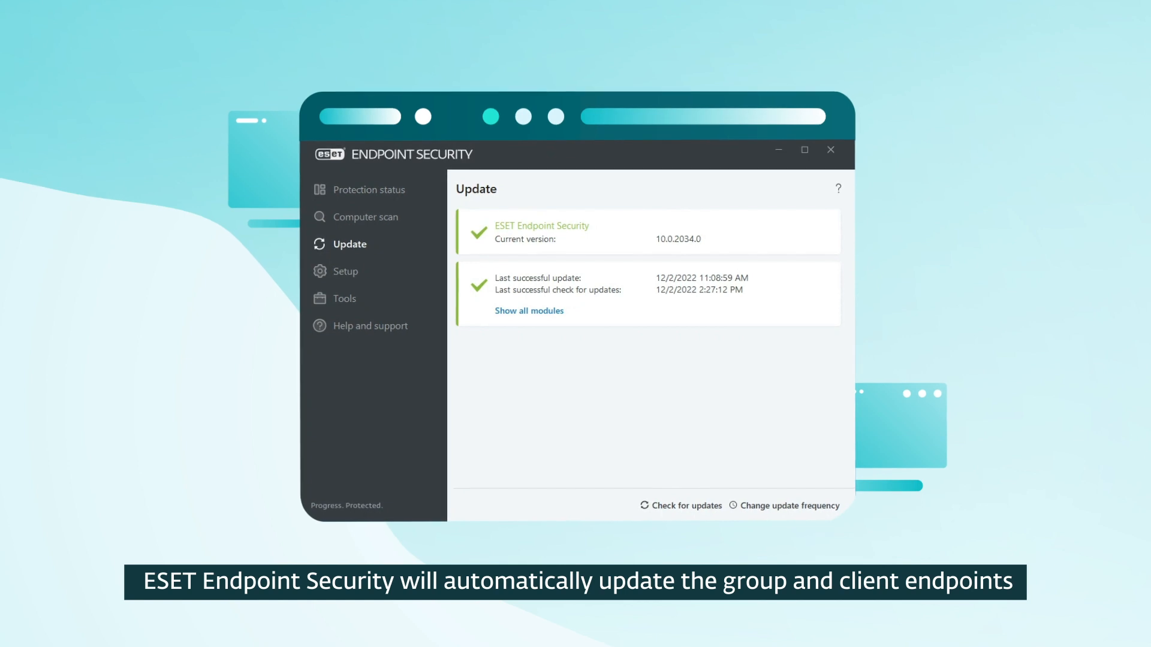
Run Check for updates so the endpoint picks up the new policy.
{"action": "left_click", "coordinate": [686, 504]}
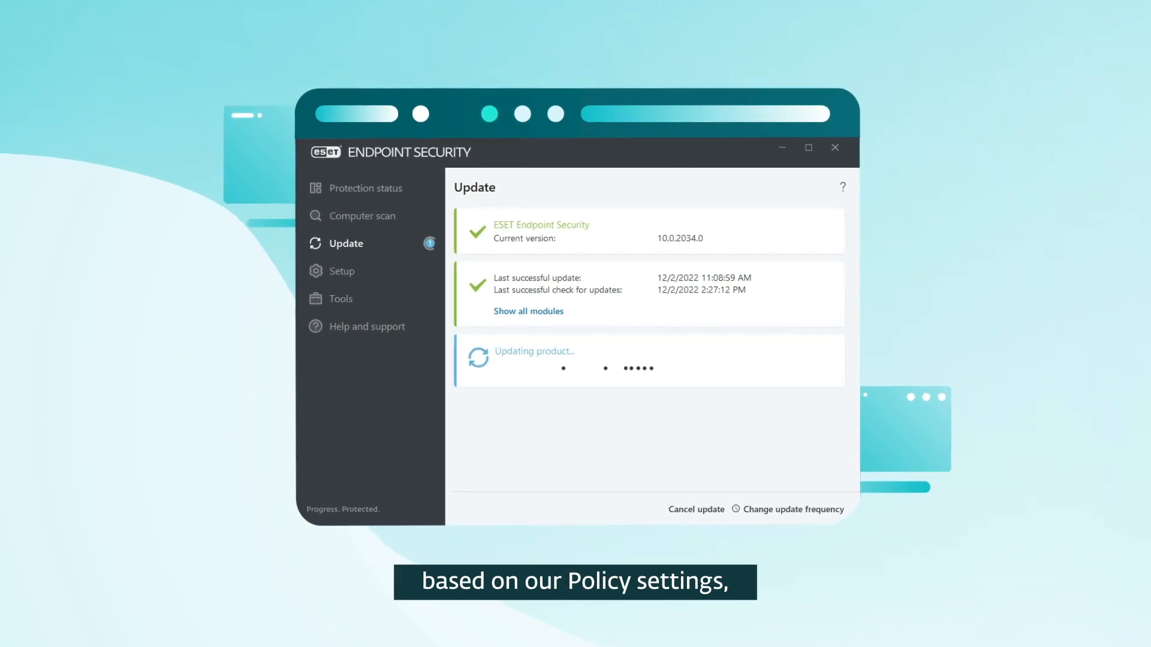